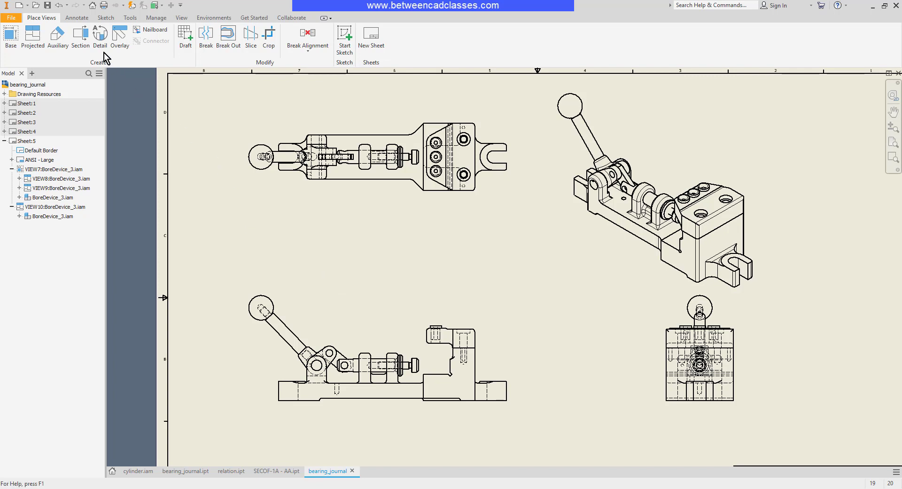
Start a 2:1 detail view taken from the bottom-left front view
click(100, 34)
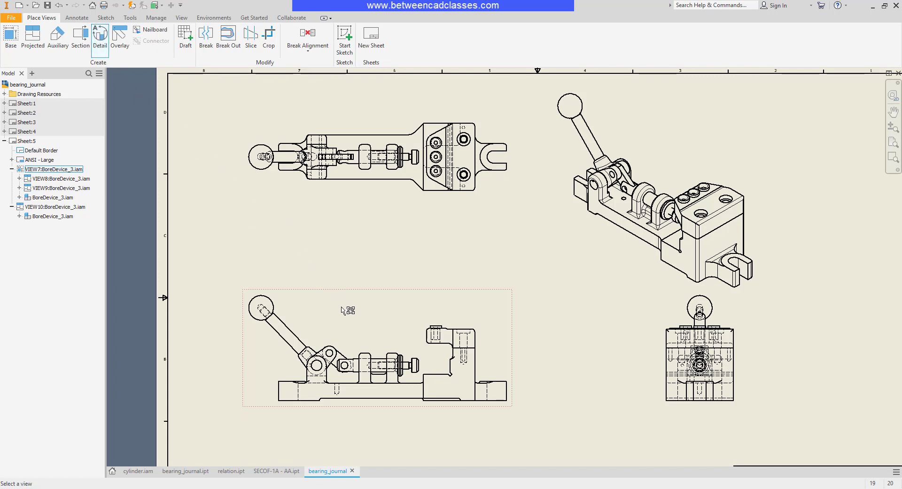
click(99, 39)
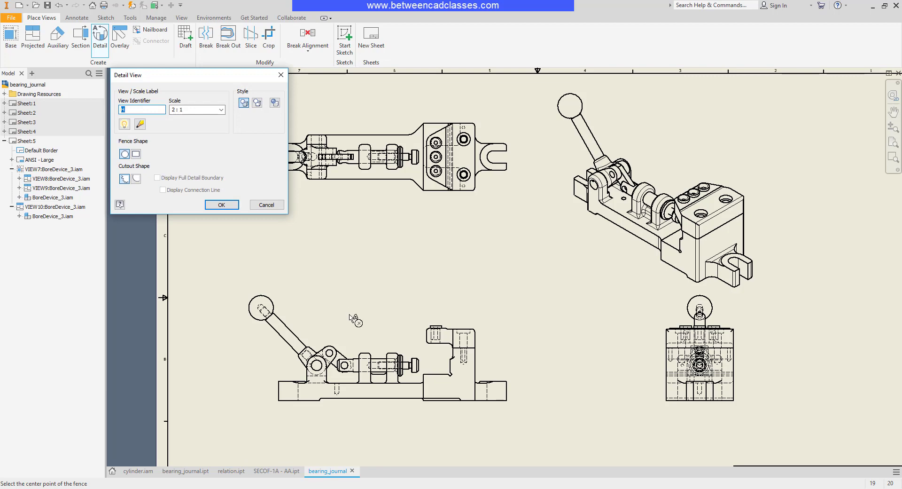
click(141, 109)
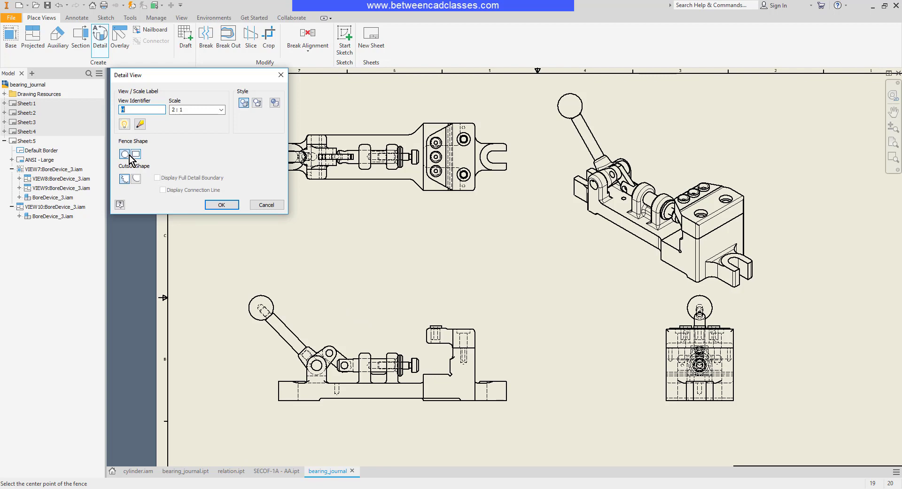
mouse_move(136, 154)
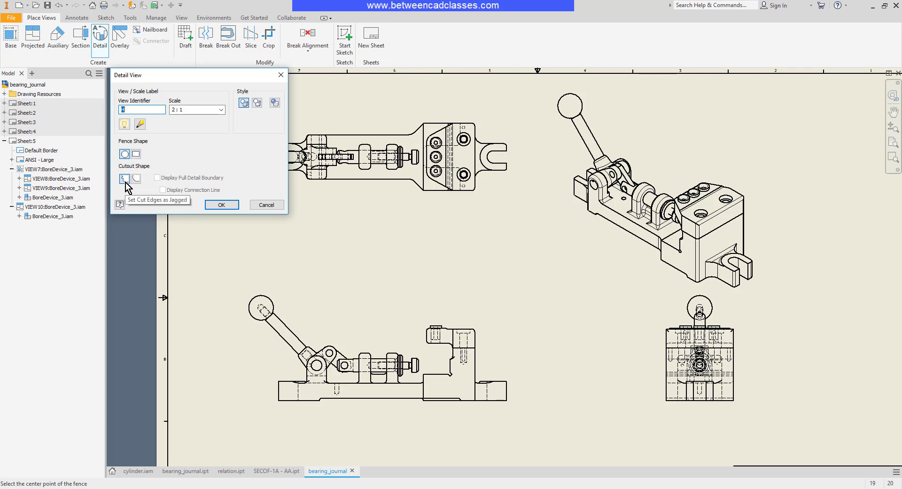
mouse_move(136, 178)
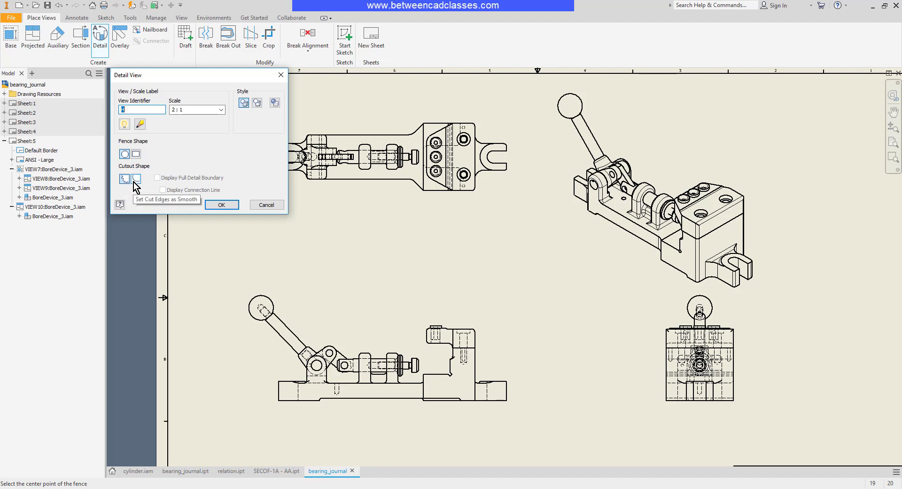
mouse_move(205, 138)
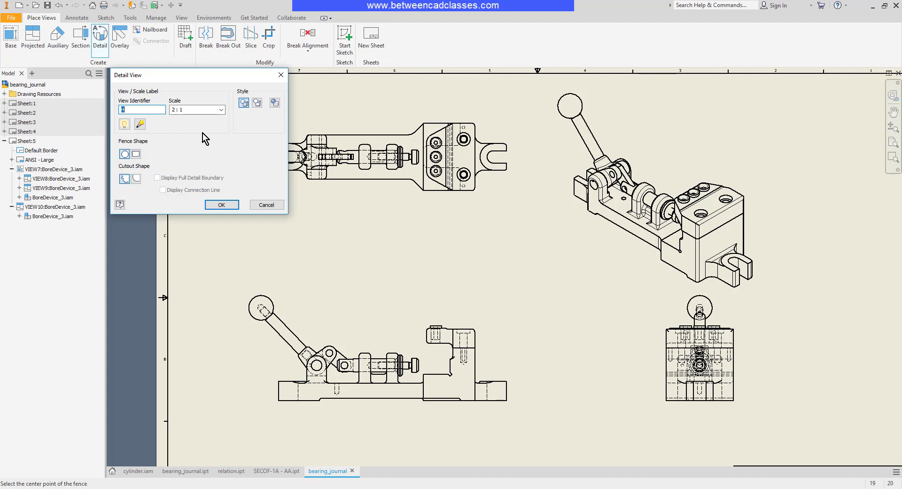
mouse_move(191, 153)
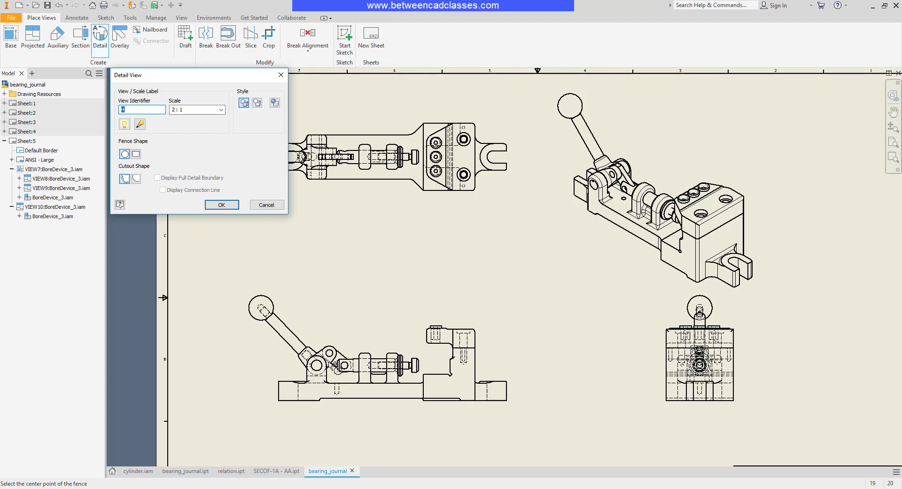
mouse_move(333, 368)
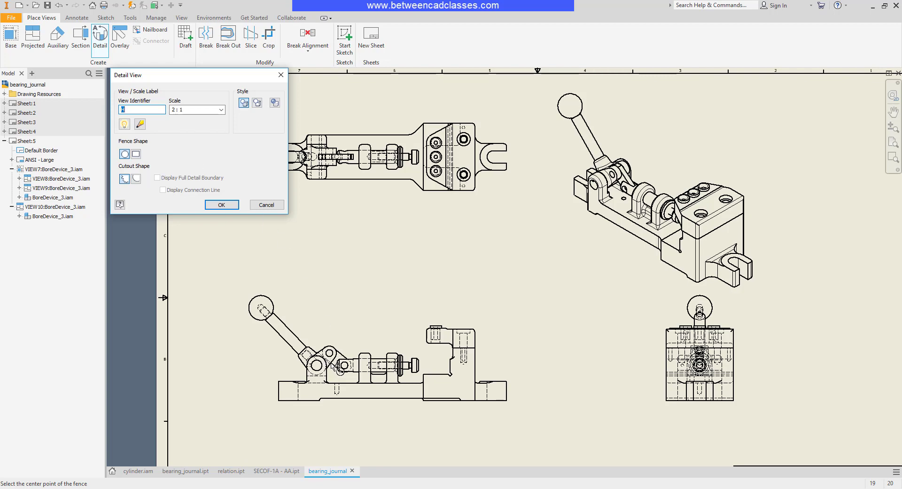
click(328, 356)
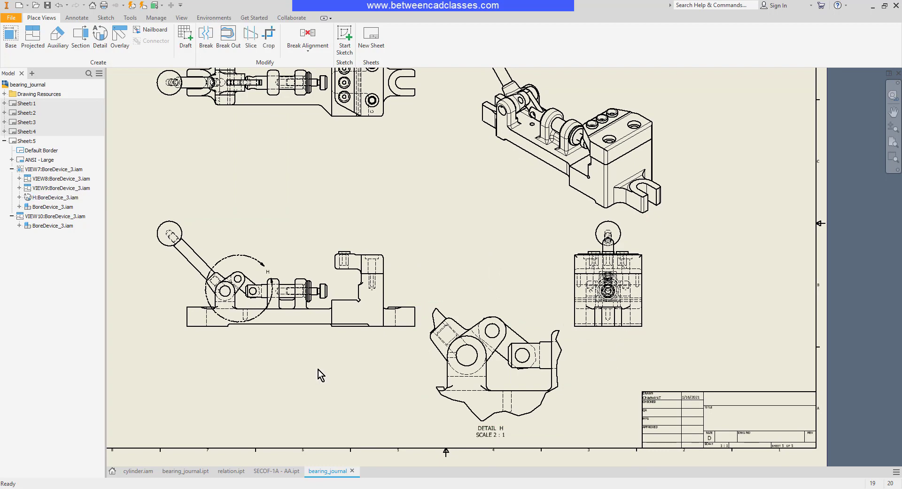
Apply the Smooth Cutout Shape option to detail H's boundary
right_click(242, 264)
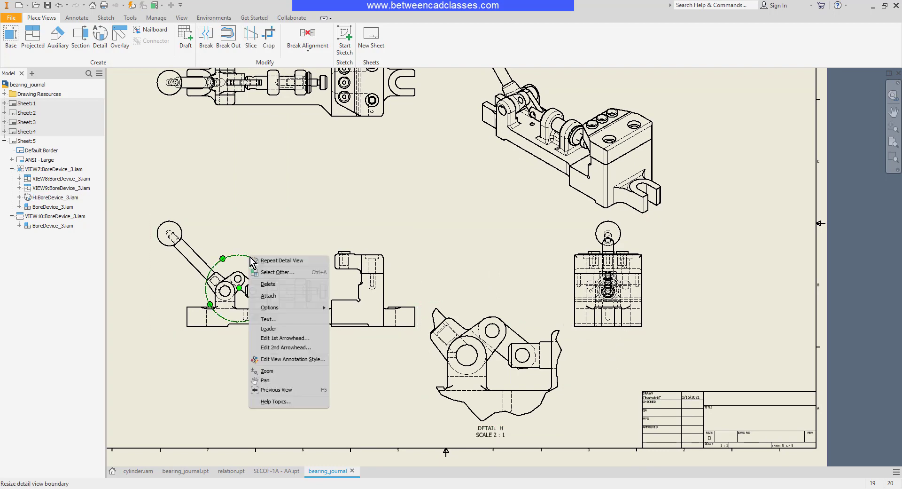
mouse_move(269, 307)
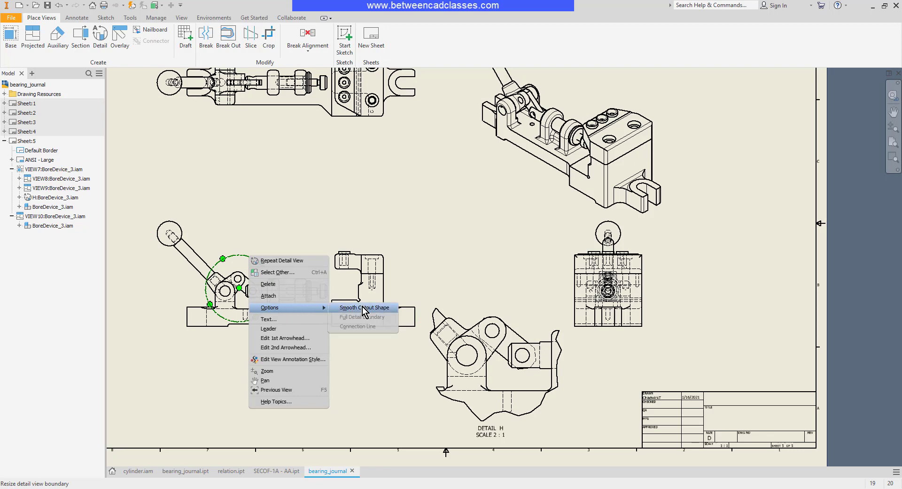
click(363, 307)
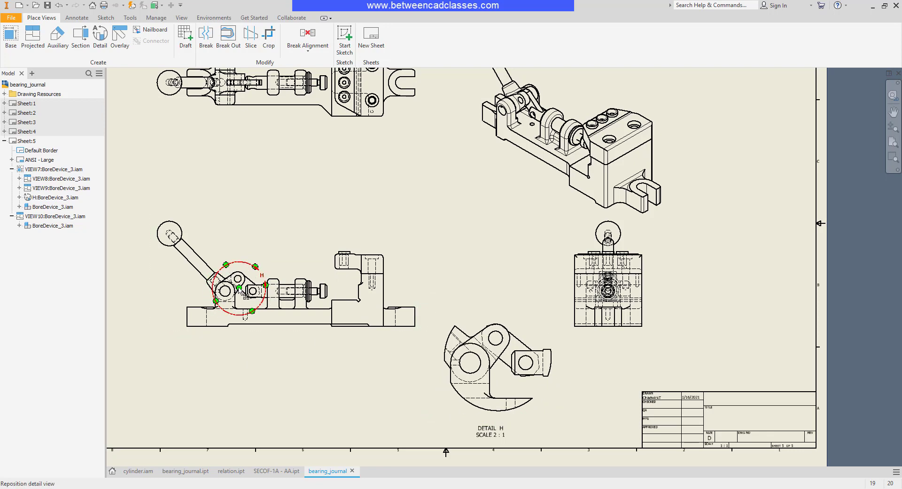
Drop detail H's boundary circle on the front view's pivot joint, then deselect
click(57, 169)
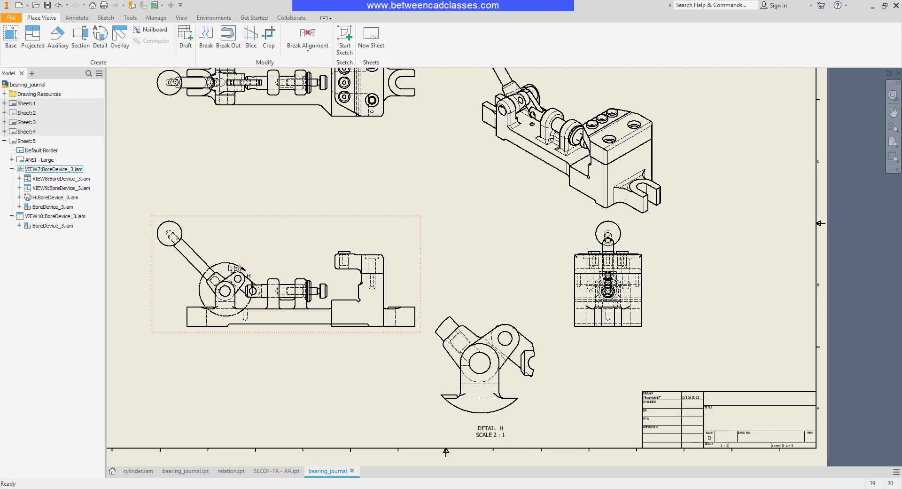
click(229, 277)
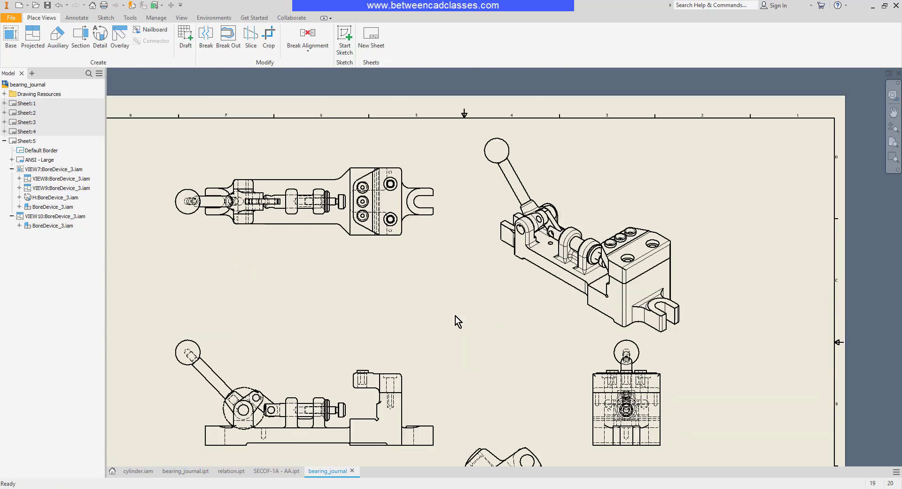
mouse_move(374, 304)
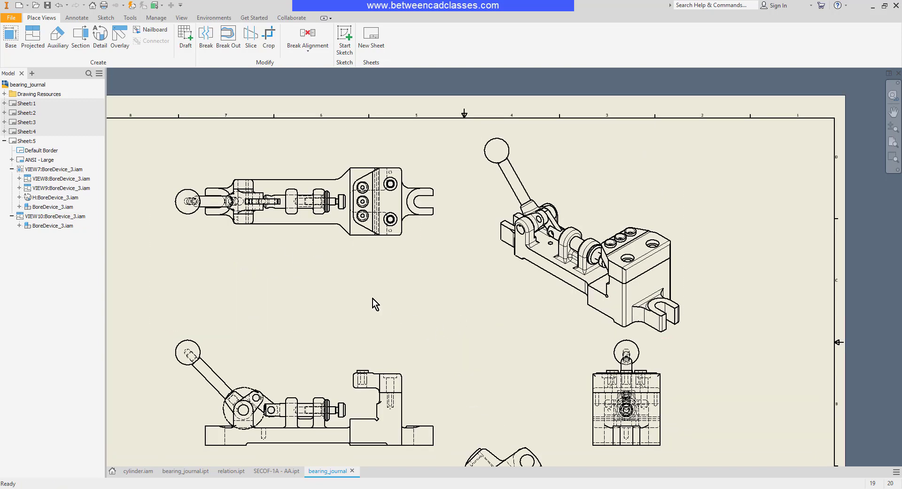
Add rectangular detail J around the top view's three holes, placed right of the isometric view
click(99, 37)
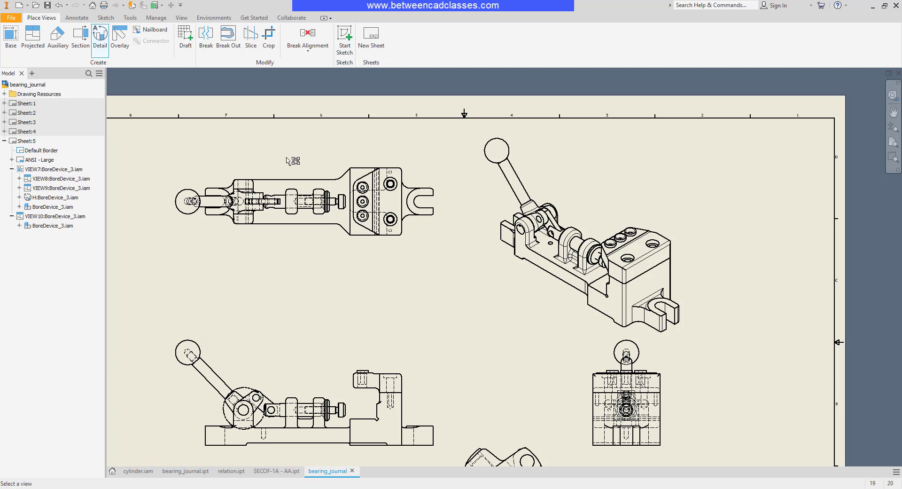
click(99, 39)
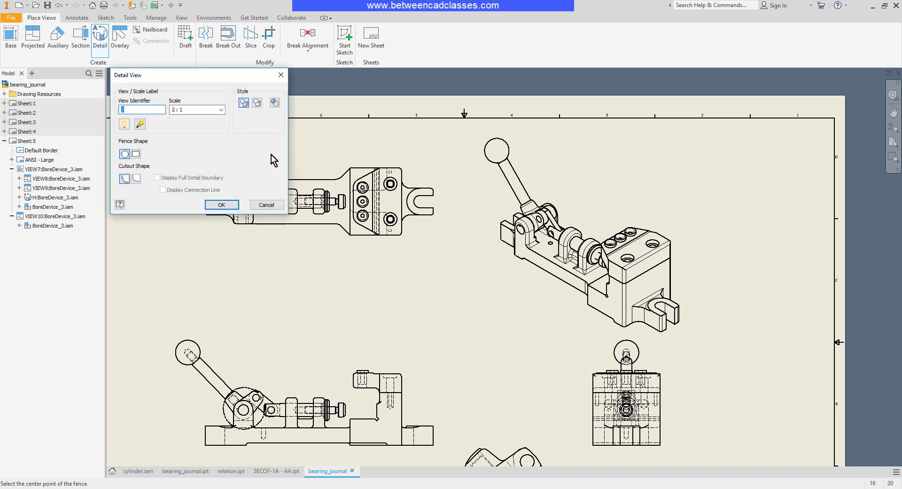
click(136, 154)
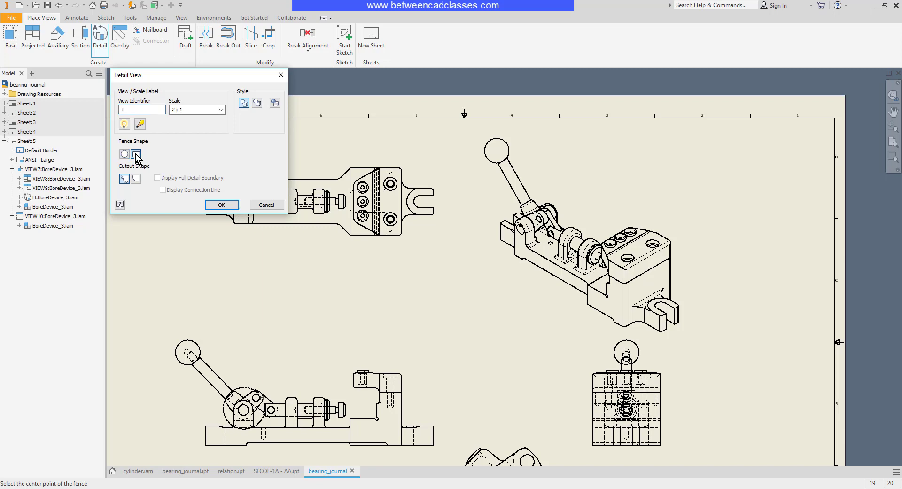
click(136, 153)
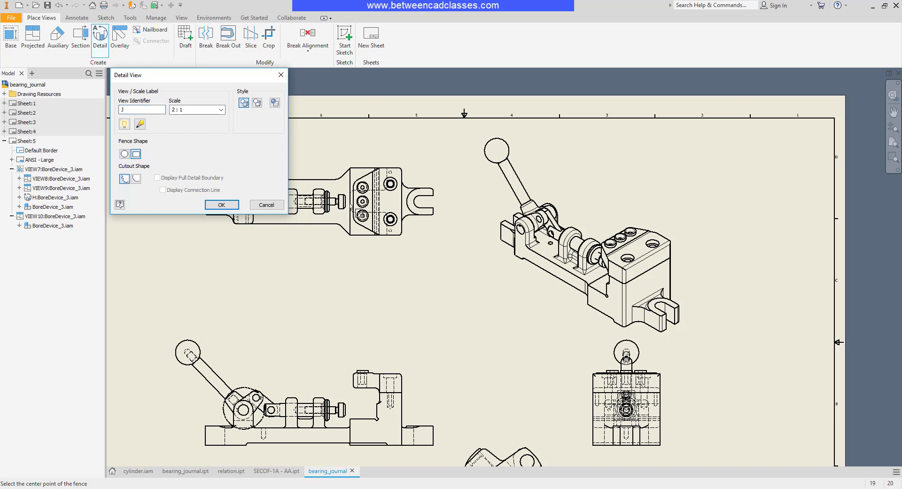
click(360, 198)
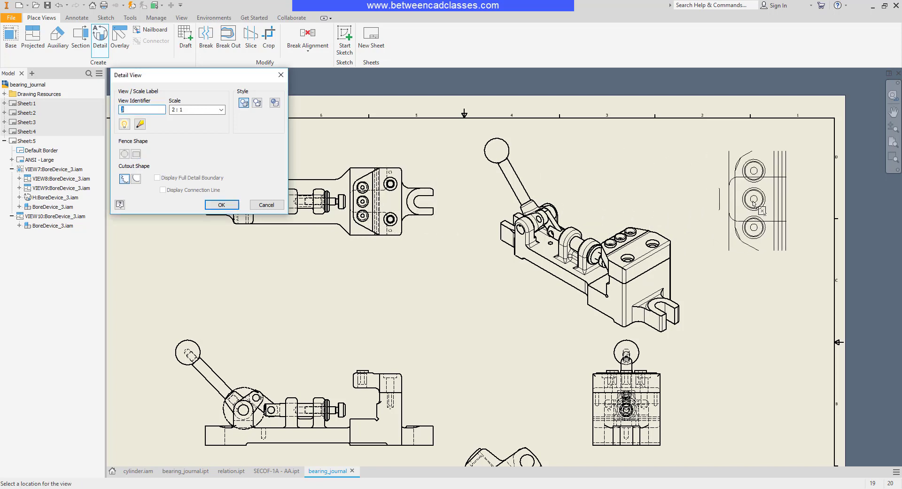
click(221, 204)
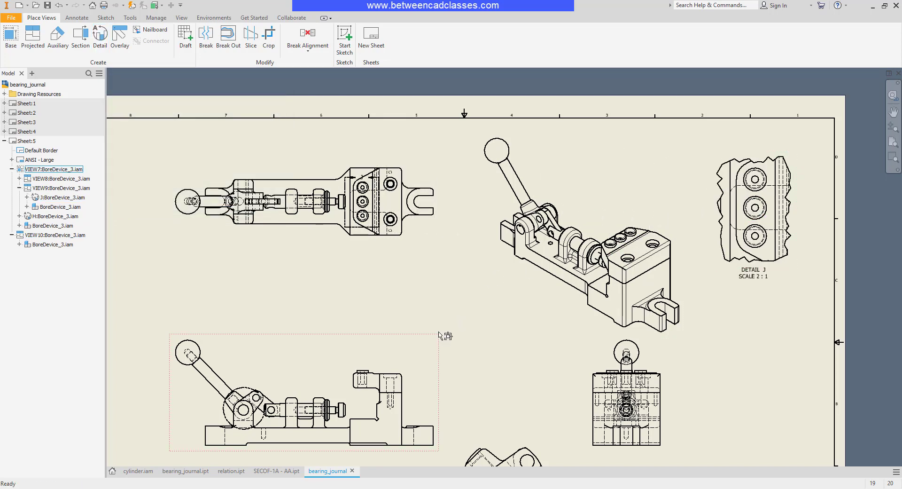